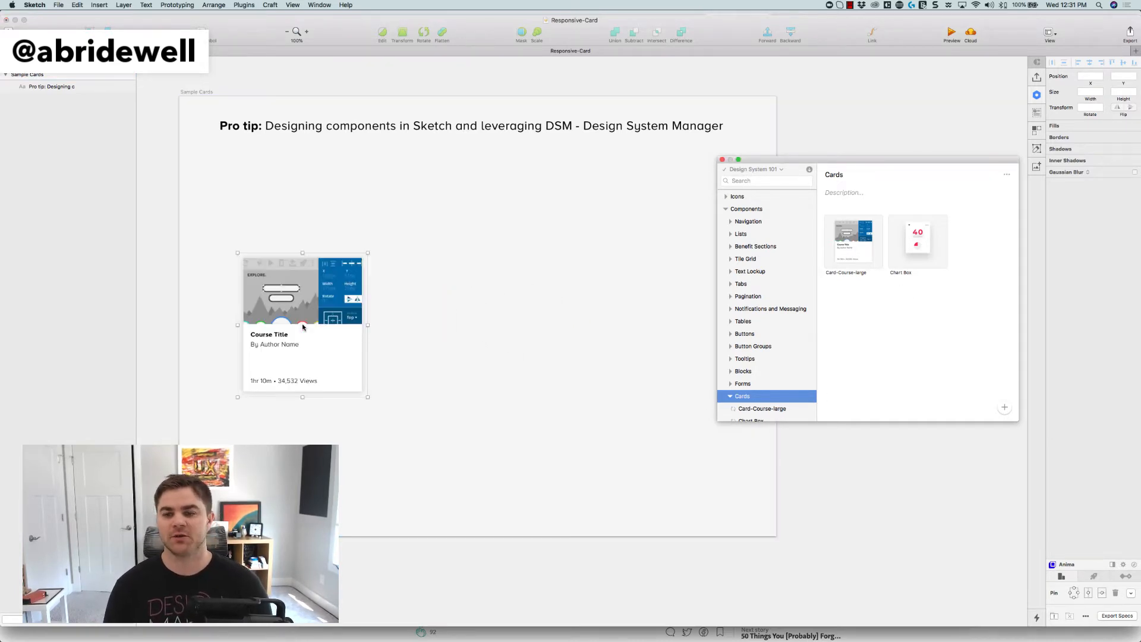
# Step: Drop the Card-Course-large library card onto the Sample Cards artboard at 513×577
pyautogui.click(302, 324)
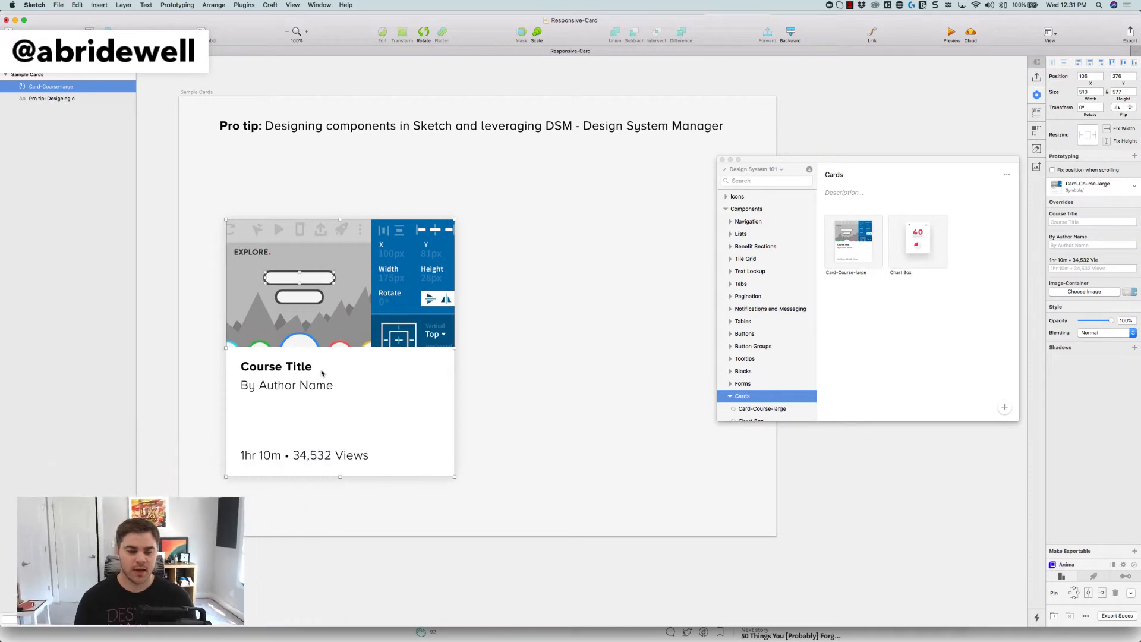
pyautogui.moveTo(337, 449)
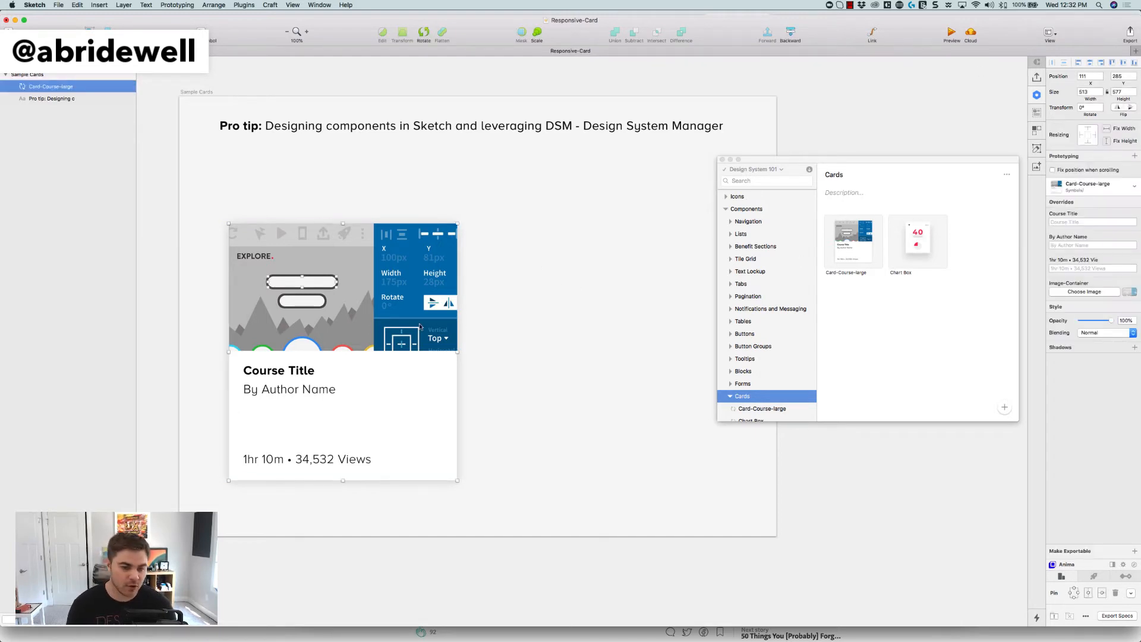
# Step: Override the card's Course Title with 'Single line course title'
pyautogui.click(1091, 222)
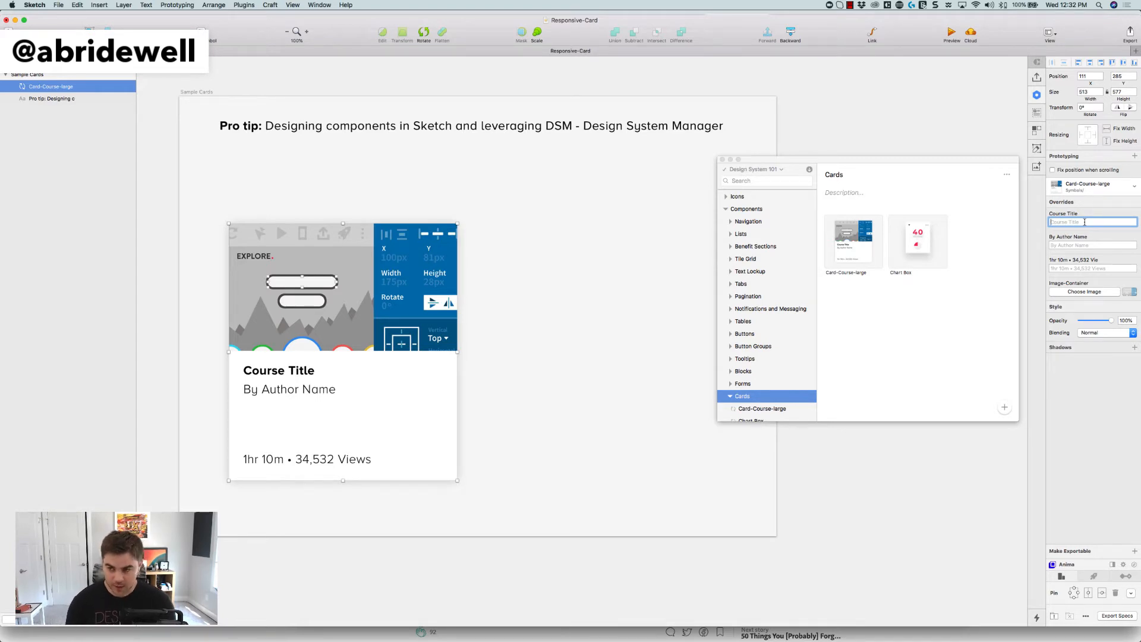
pyautogui.write('Sub')
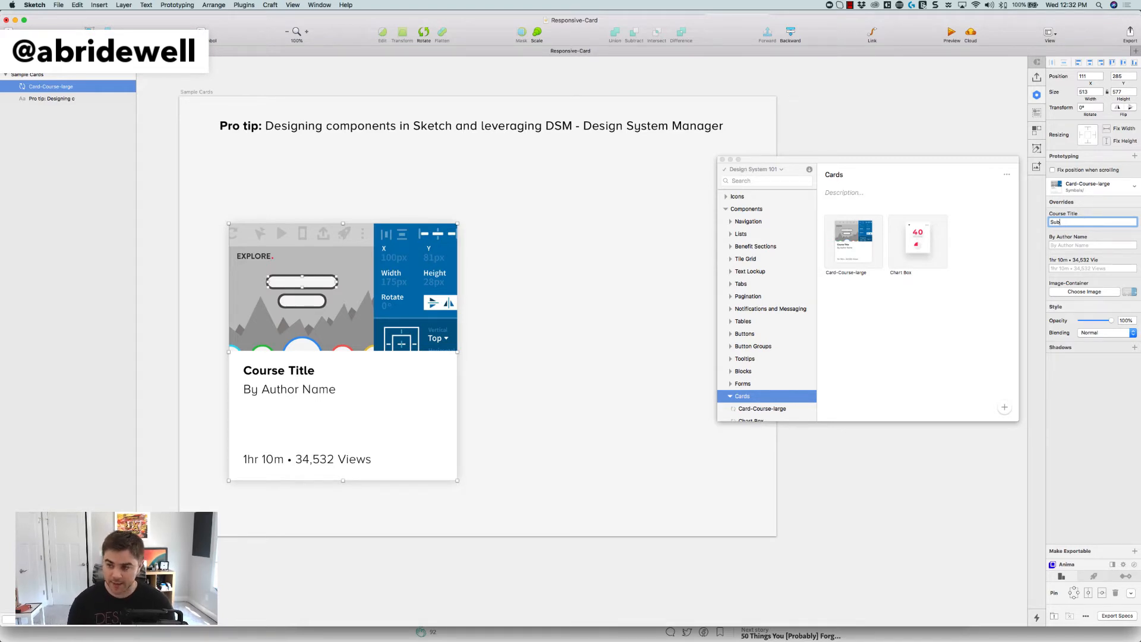
pyautogui.write('Single line course title')
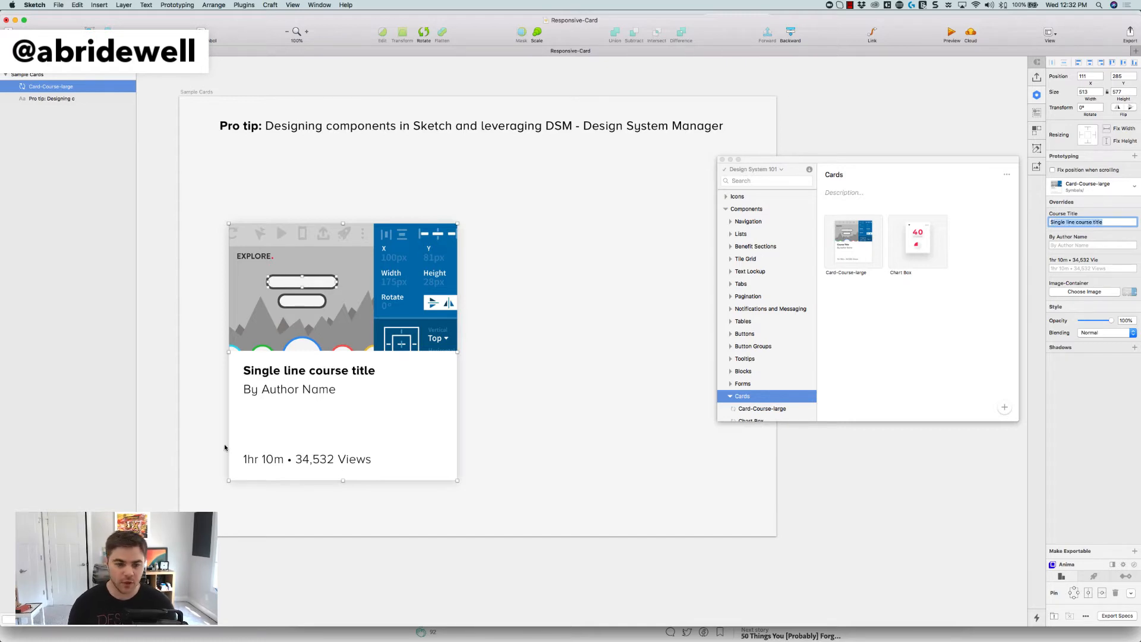
pyautogui.moveTo(482, 360)
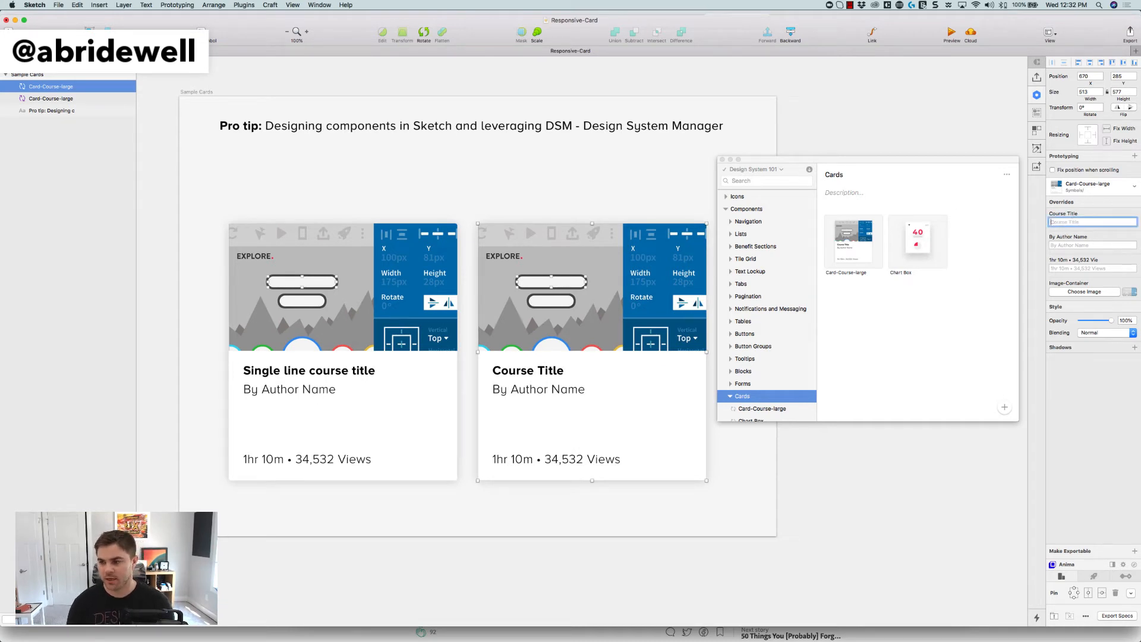
# Step: Title the duplicated card 'What happens when you need to have multiple lines of text'
pyautogui.write('What happe')
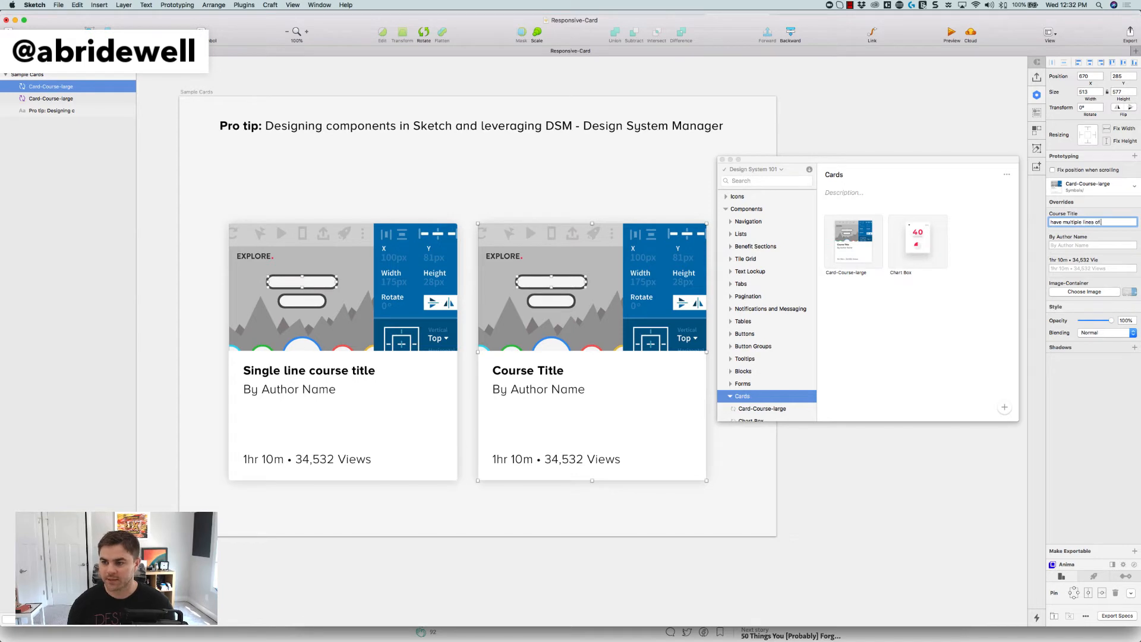
pyautogui.write('What happens when you need to have multiple lines of text')
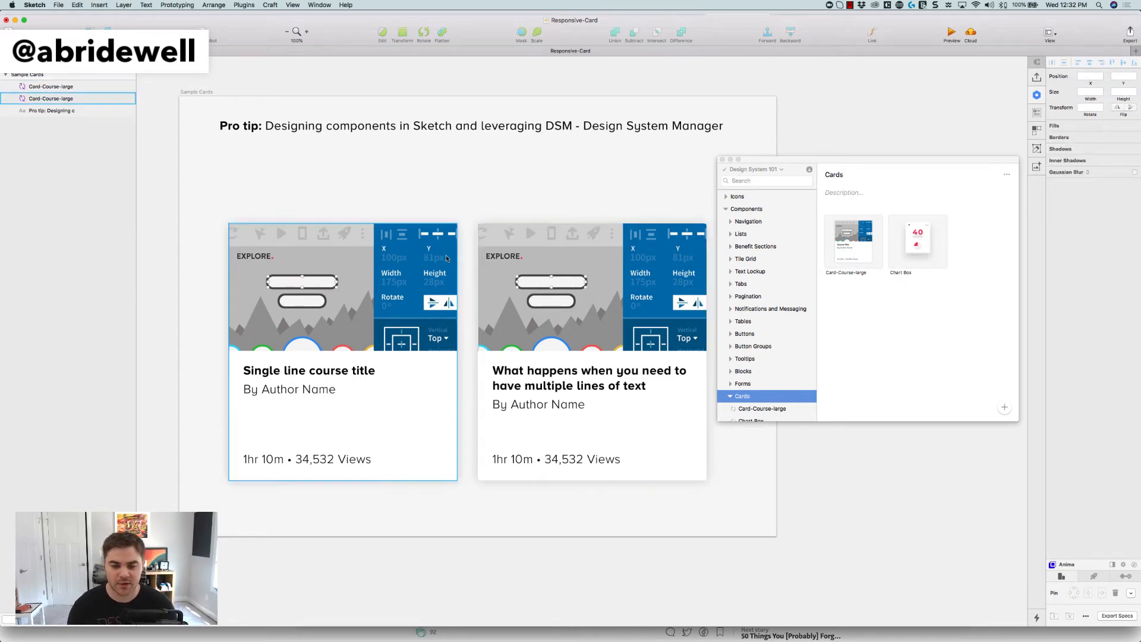
pyautogui.moveTo(441, 447)
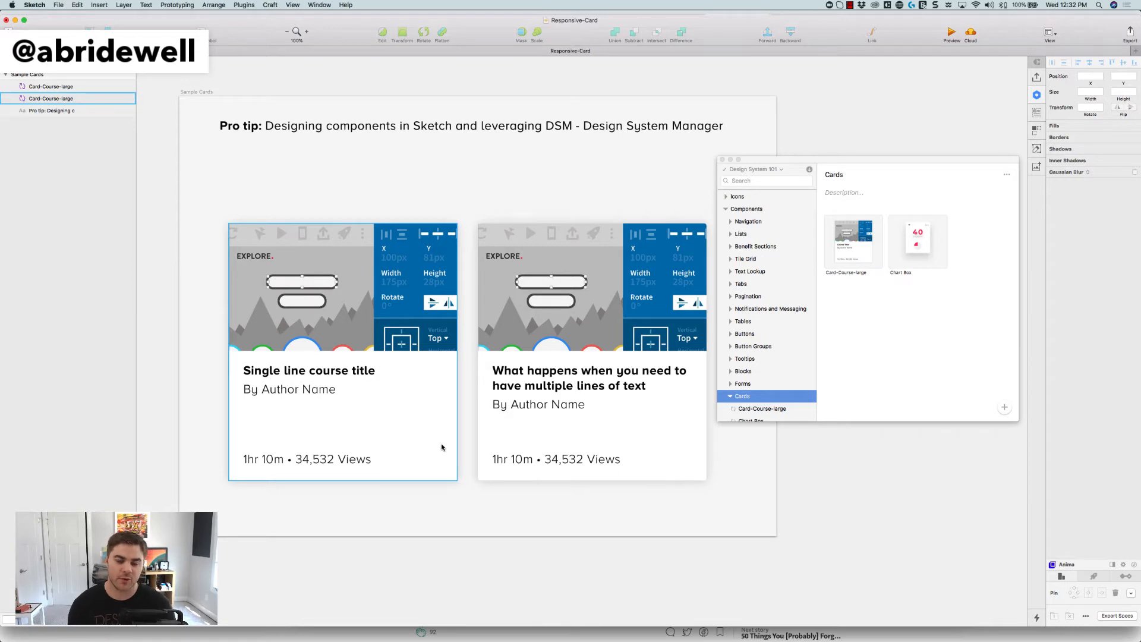
pyautogui.click(601, 535)
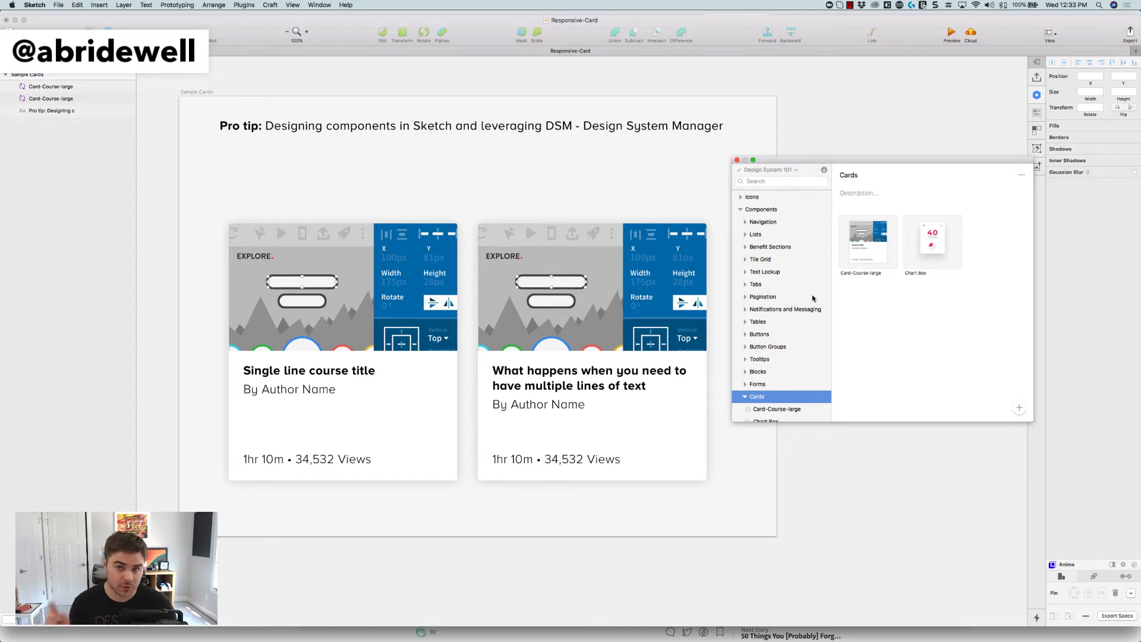
# Step: Open the Card-Course-large master and inspect Content and Meta group resizing
pyautogui.click(591, 418)
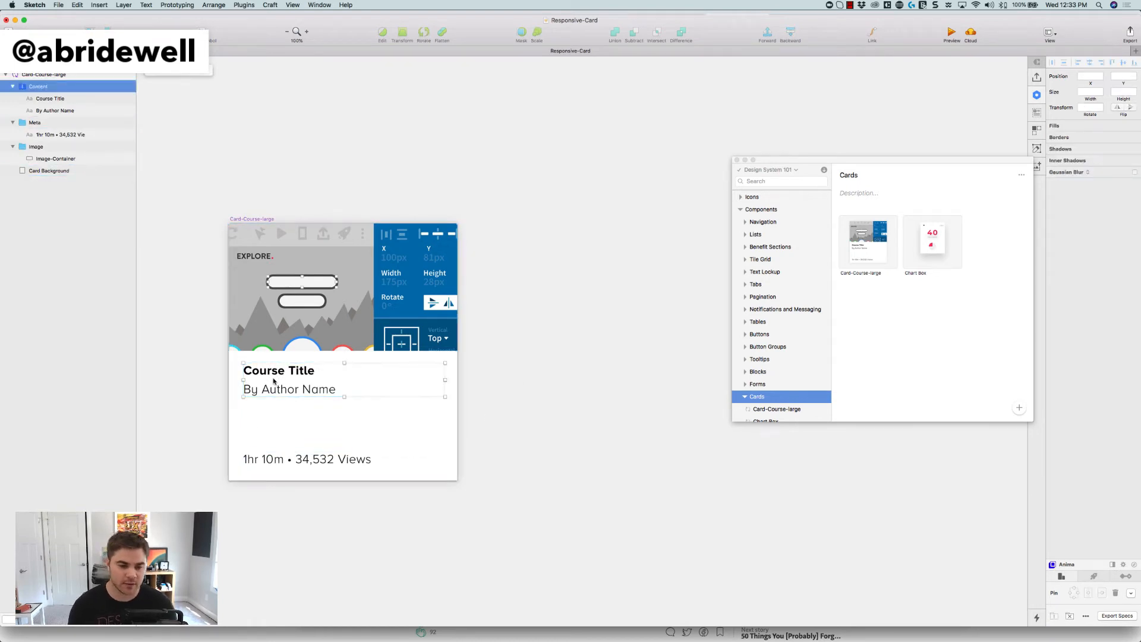
pyautogui.click(37, 85)
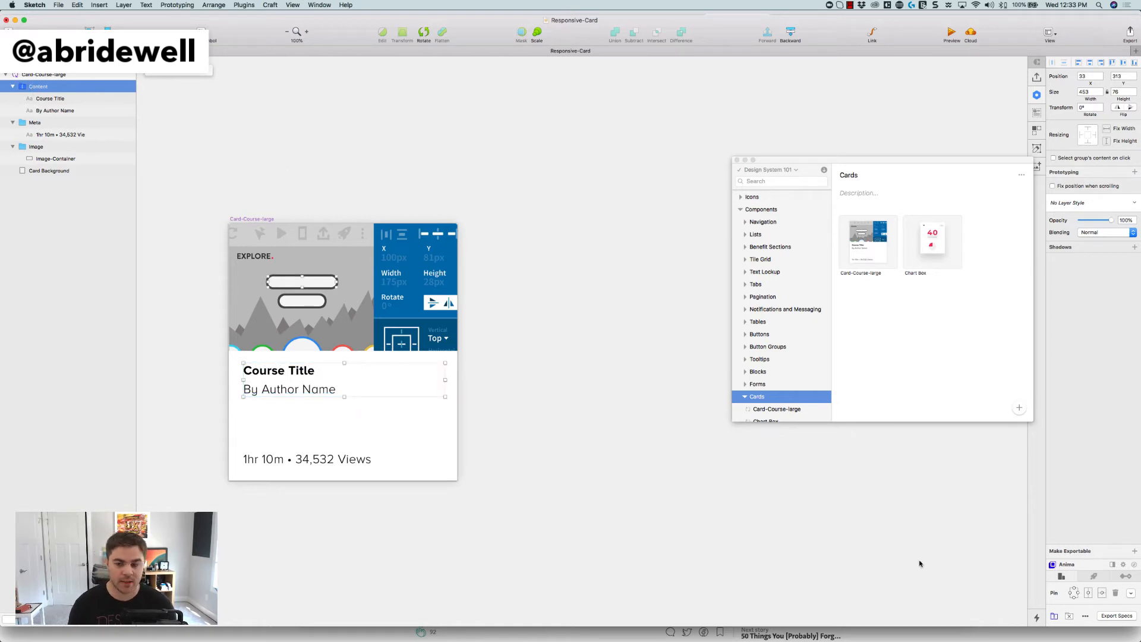
pyautogui.moveTo(956, 584)
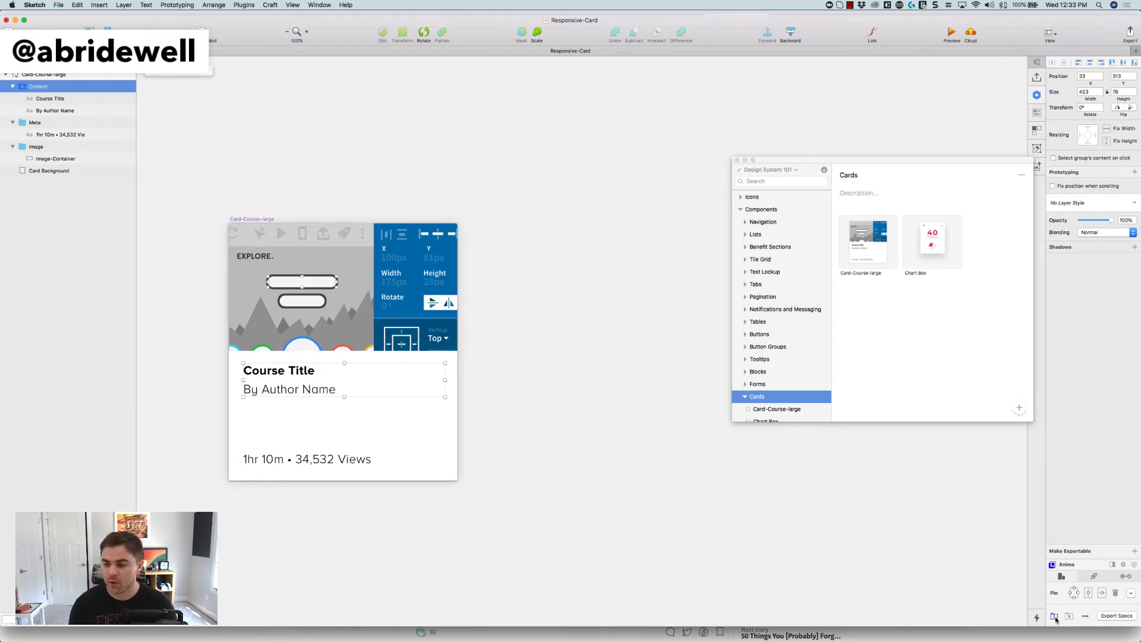
pyautogui.click(1053, 616)
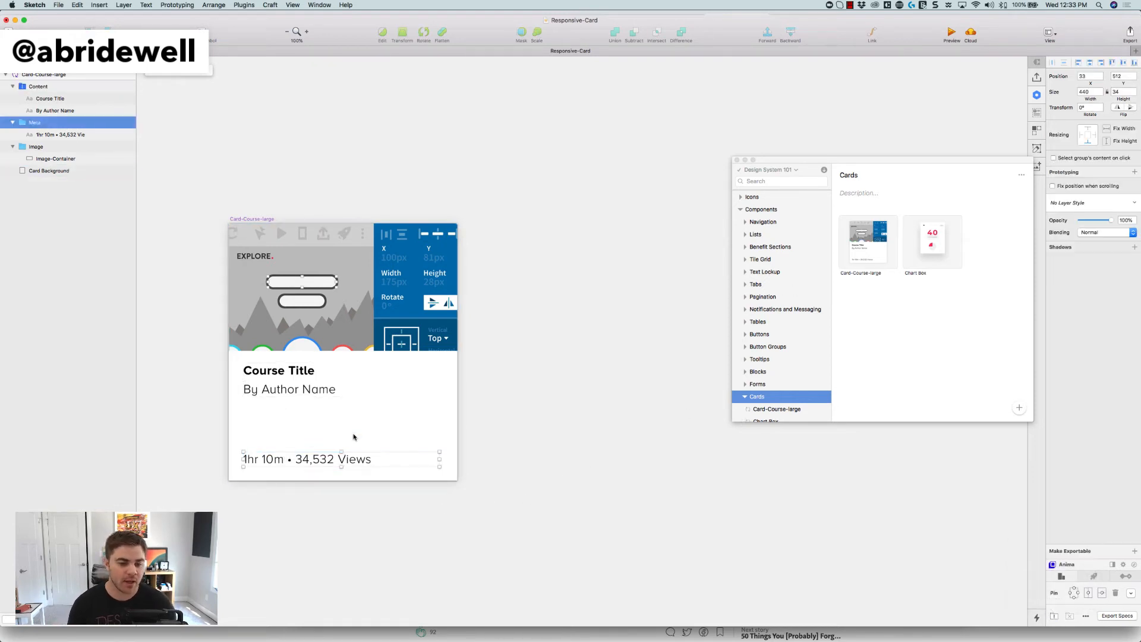
pyautogui.moveTo(1090, 146)
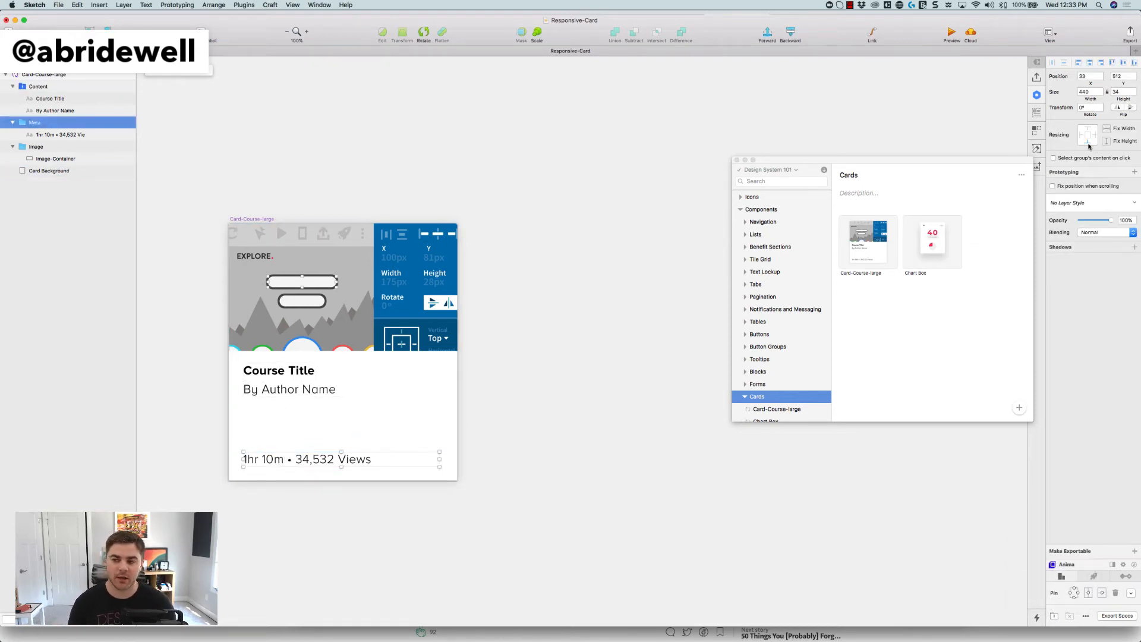
pyautogui.moveTo(554, 388)
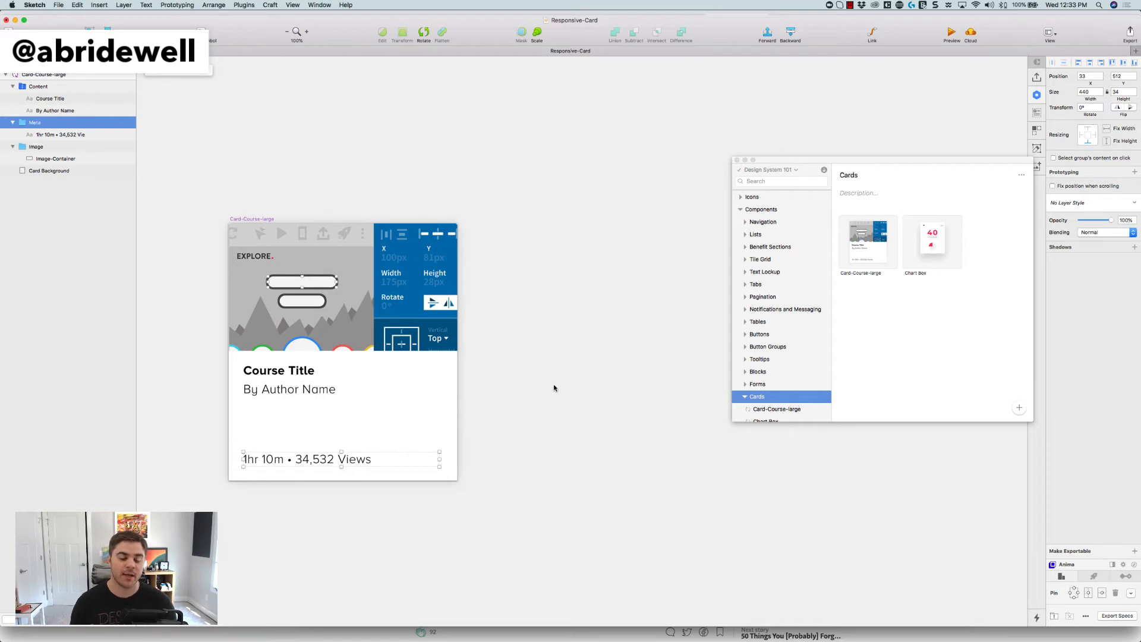
pyautogui.moveTo(514, 322)
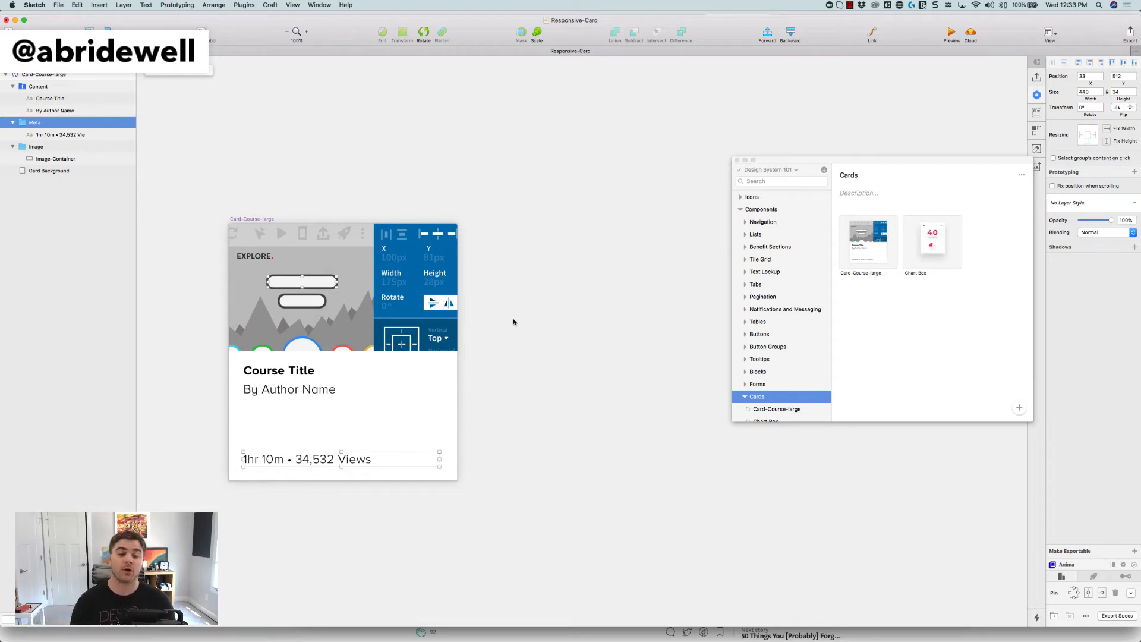
pyautogui.click(56, 159)
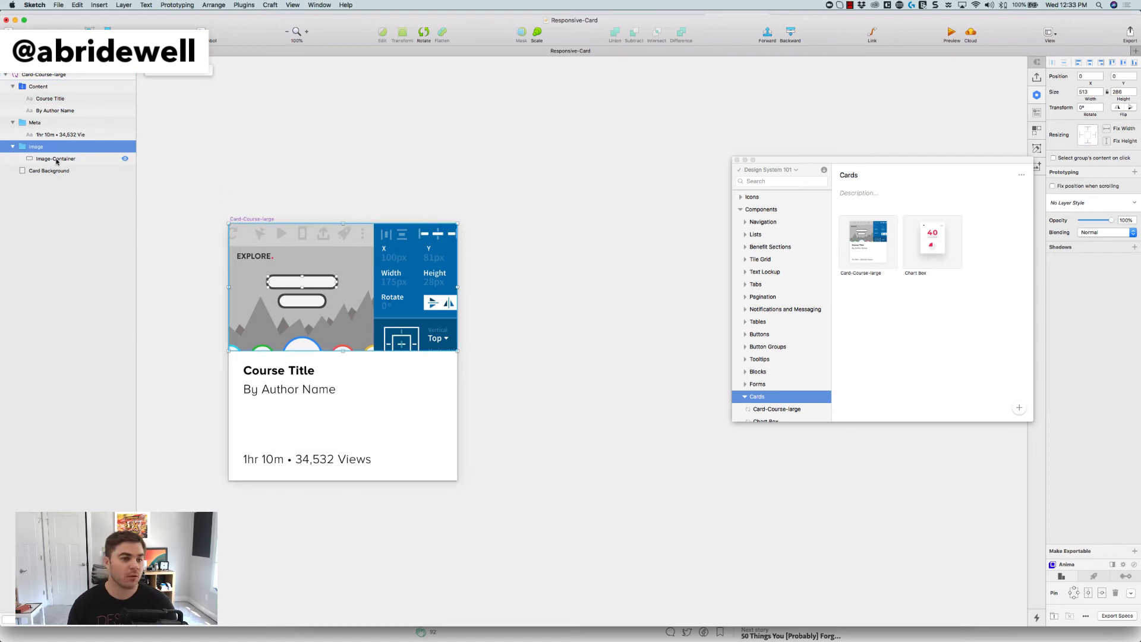
pyautogui.click(55, 158)
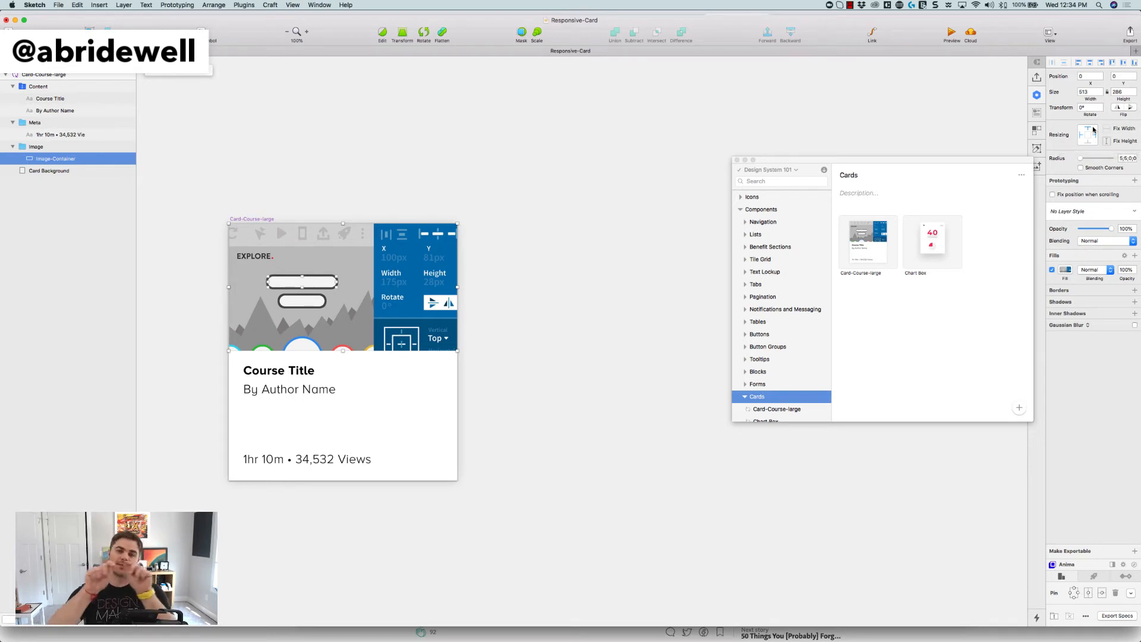
pyautogui.moveTo(475, 340)
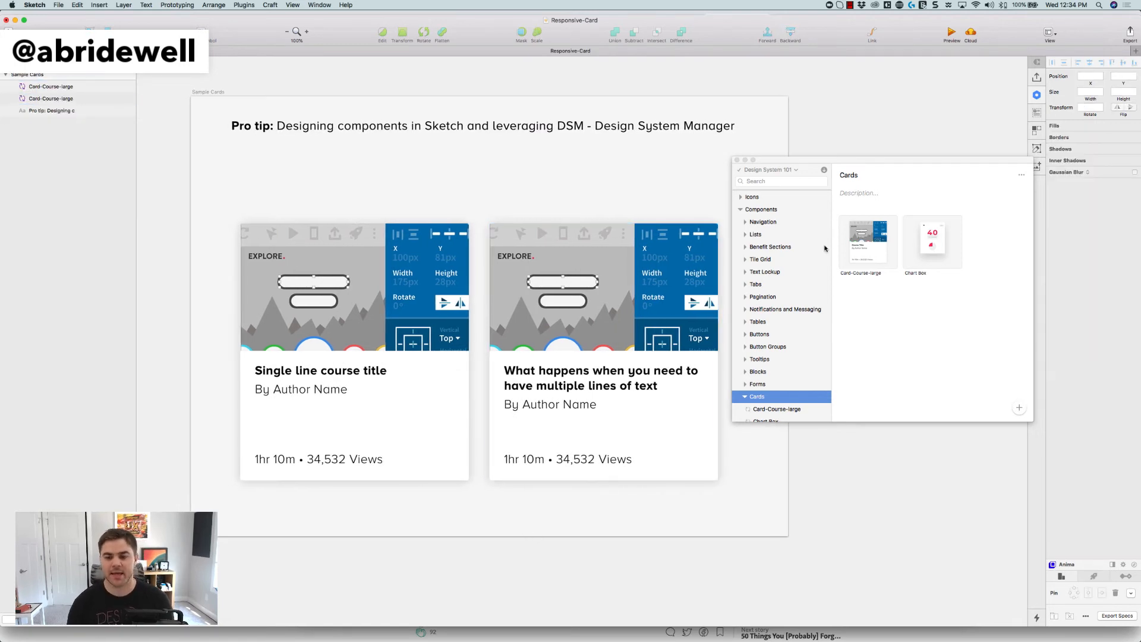
pyautogui.moveTo(863, 248)
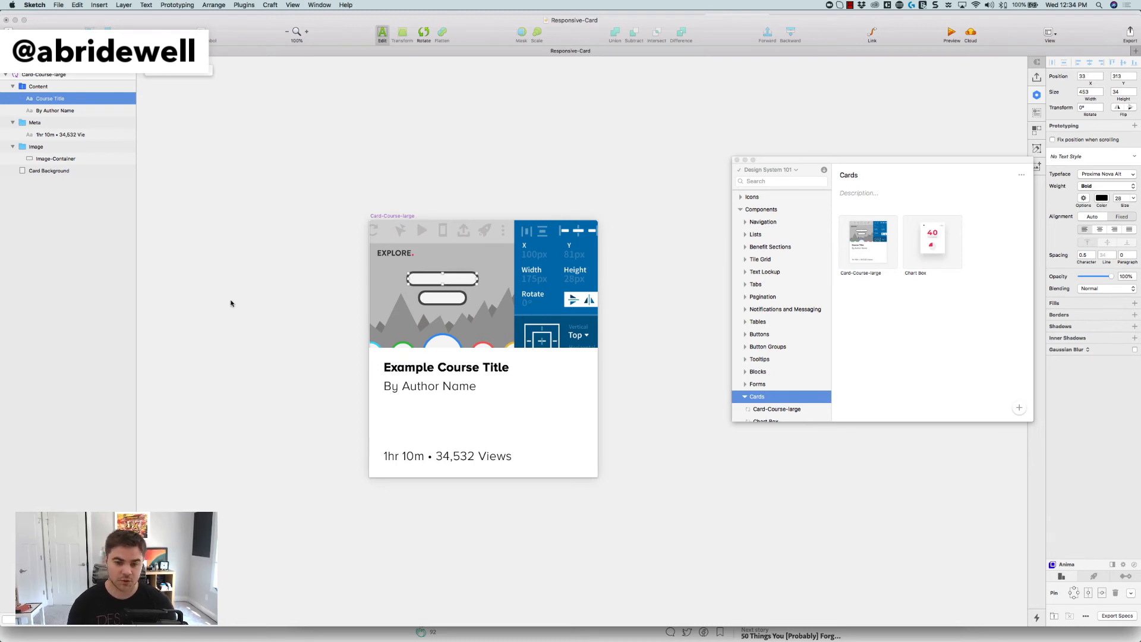
# Step: Place an updated 'Example Course Title' card instance onto the Sample Cards artboard
pyautogui.click(445, 367)
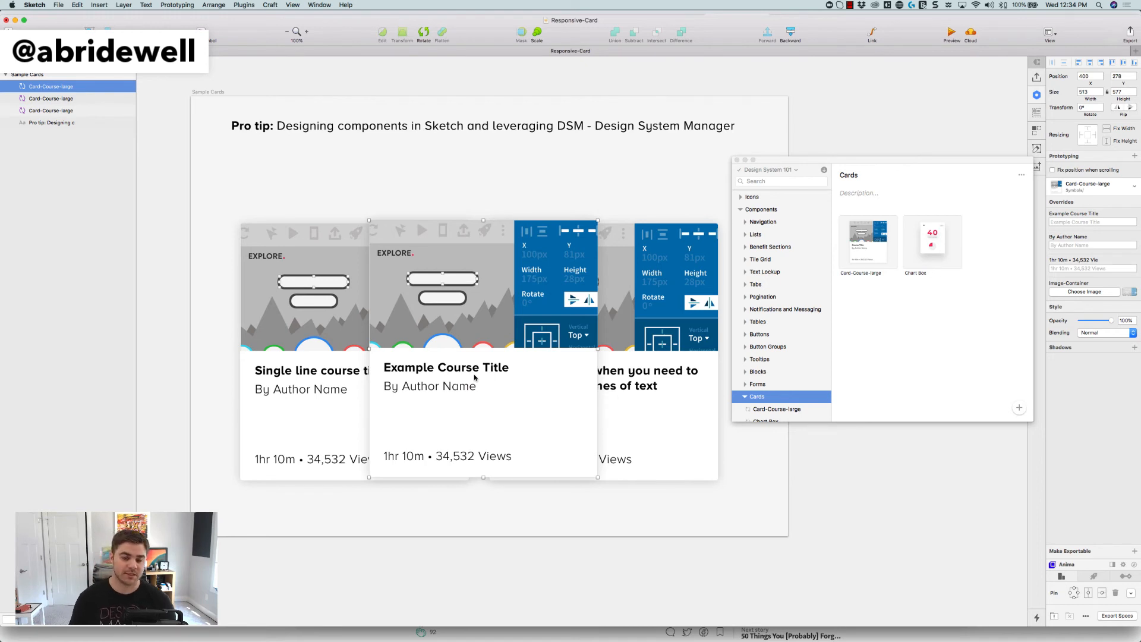
pyautogui.moveTo(455, 403)
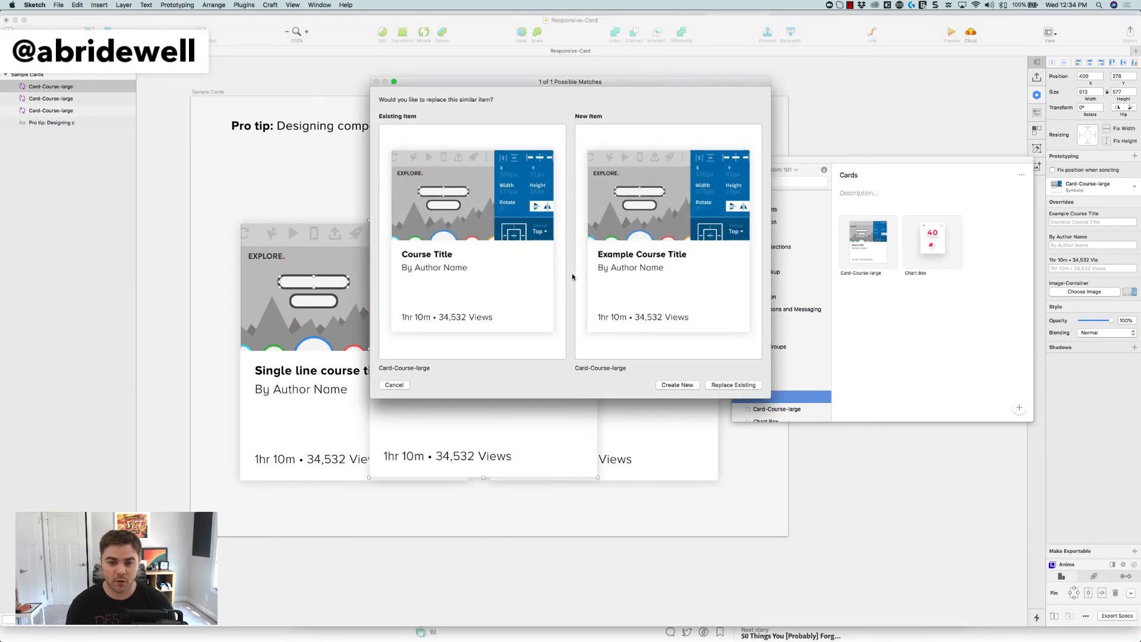
# Step: Choose Replace Existing in the Possible Matches dialog for Card-Course-large
pyautogui.click(733, 385)
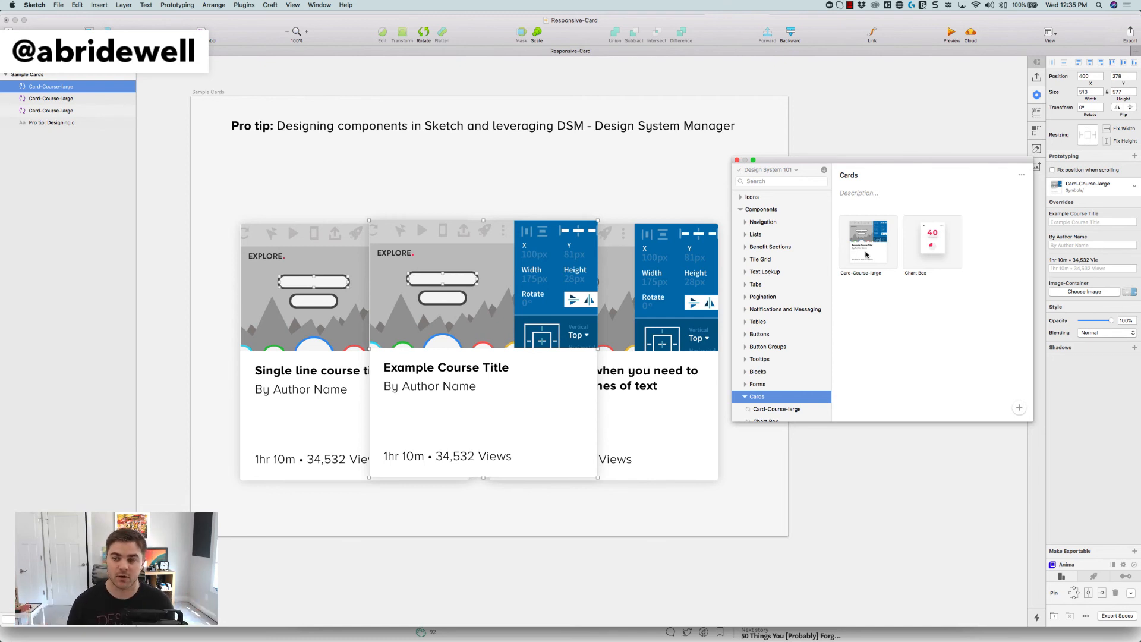
pyautogui.moveTo(838, 174)
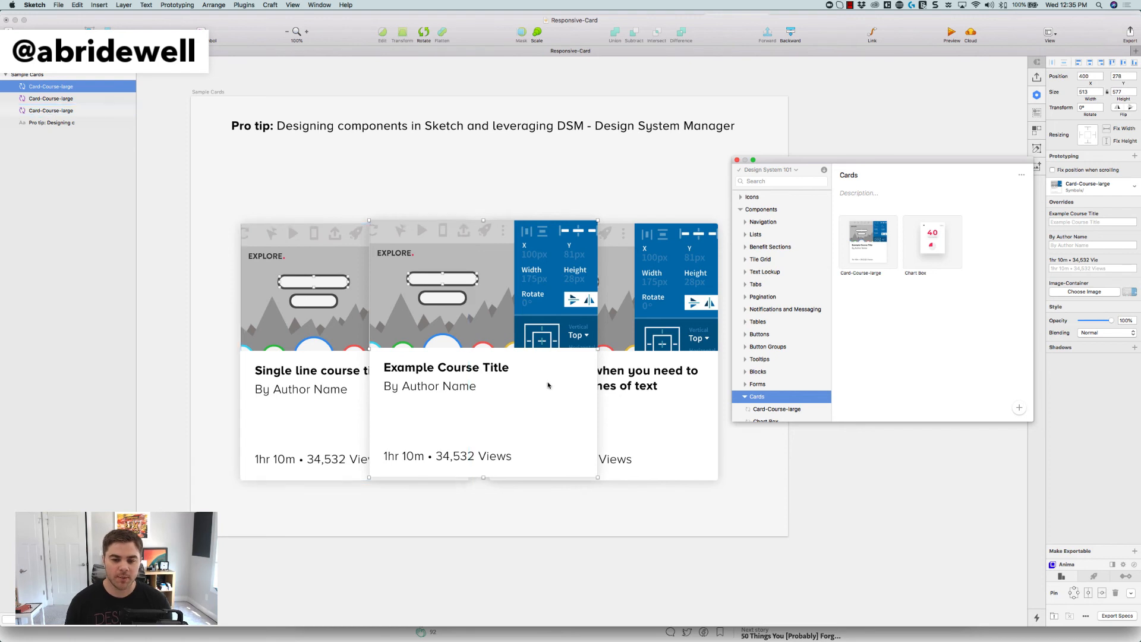
pyautogui.click(51, 109)
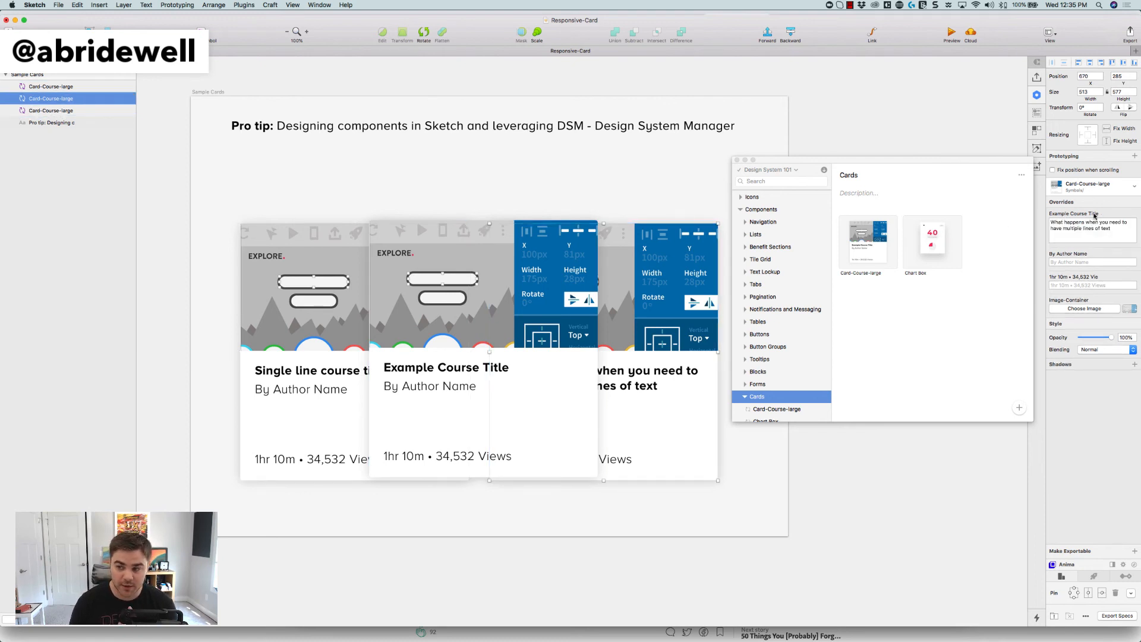
pyautogui.moveTo(968, 266)
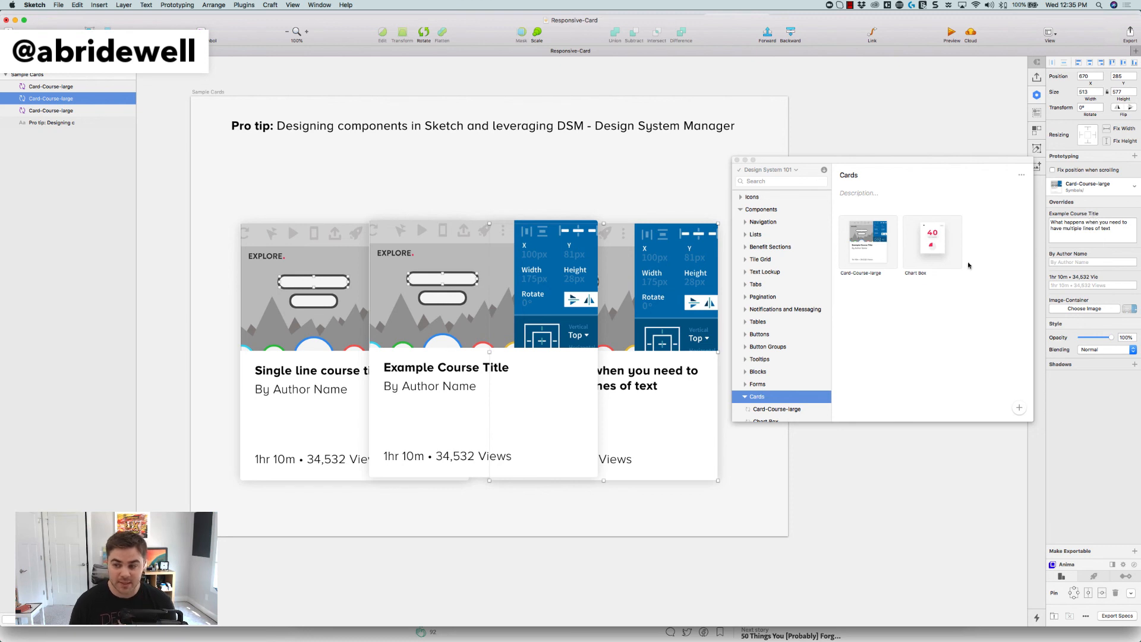
pyautogui.click(408, 331)
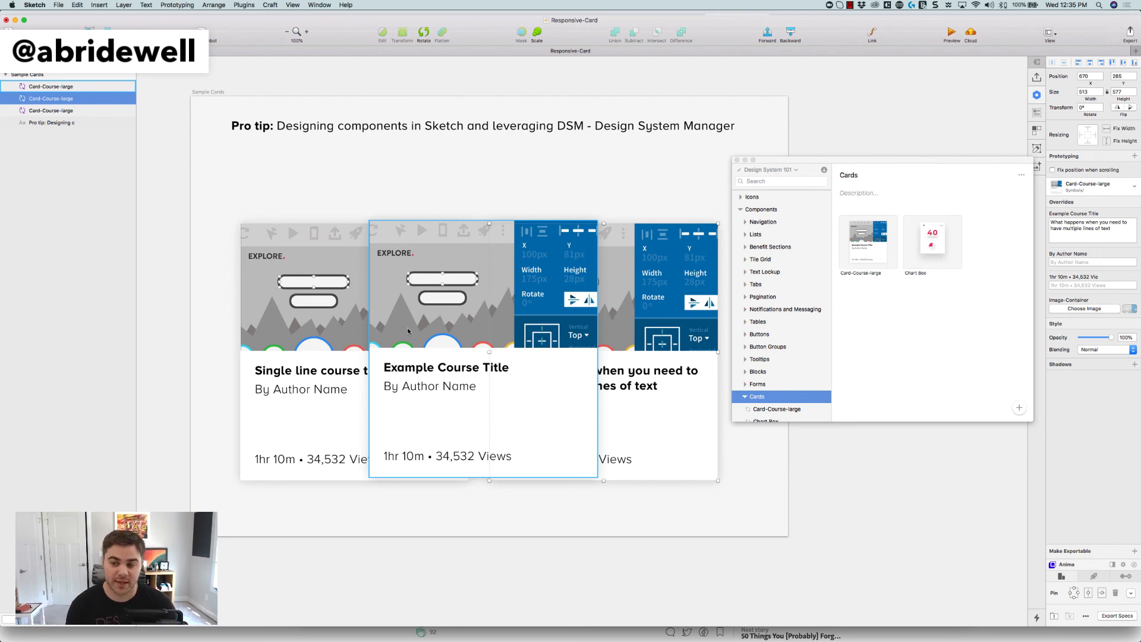
pyautogui.moveTo(415, 360)
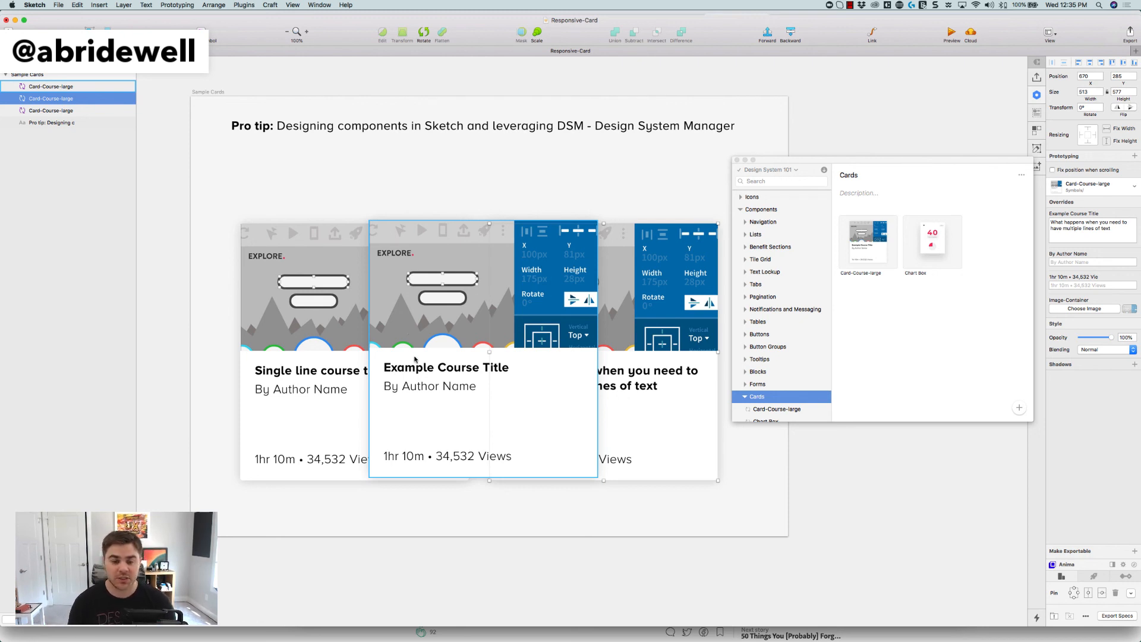